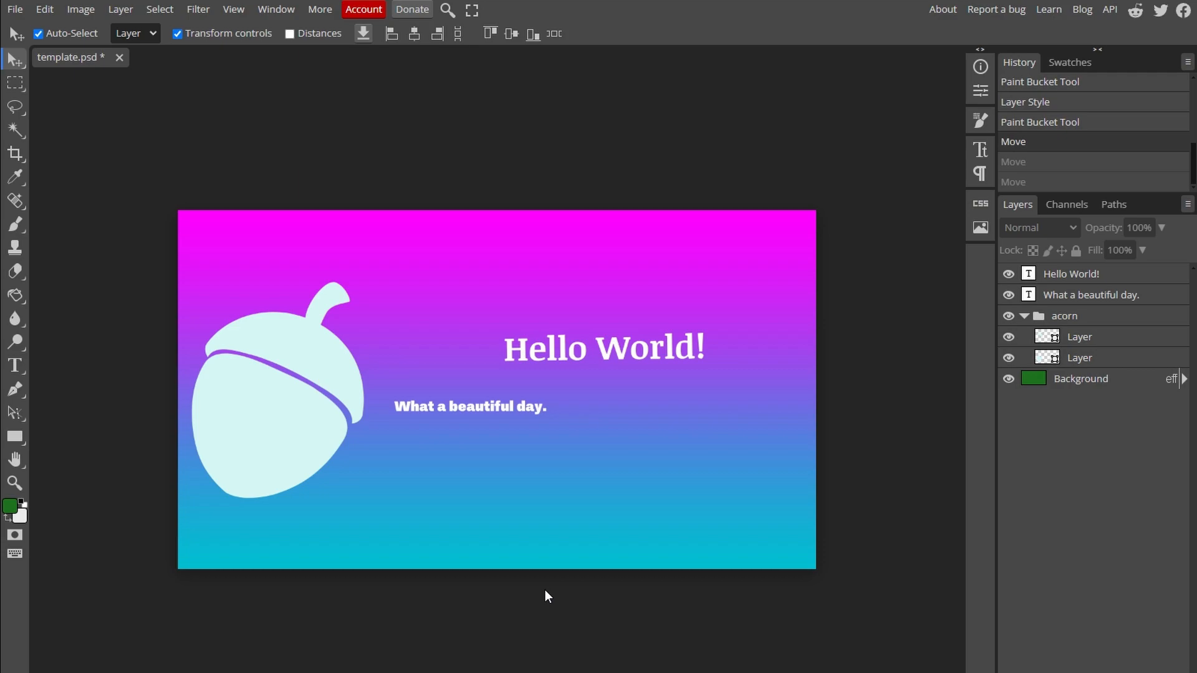
mouse_move(925, 499)
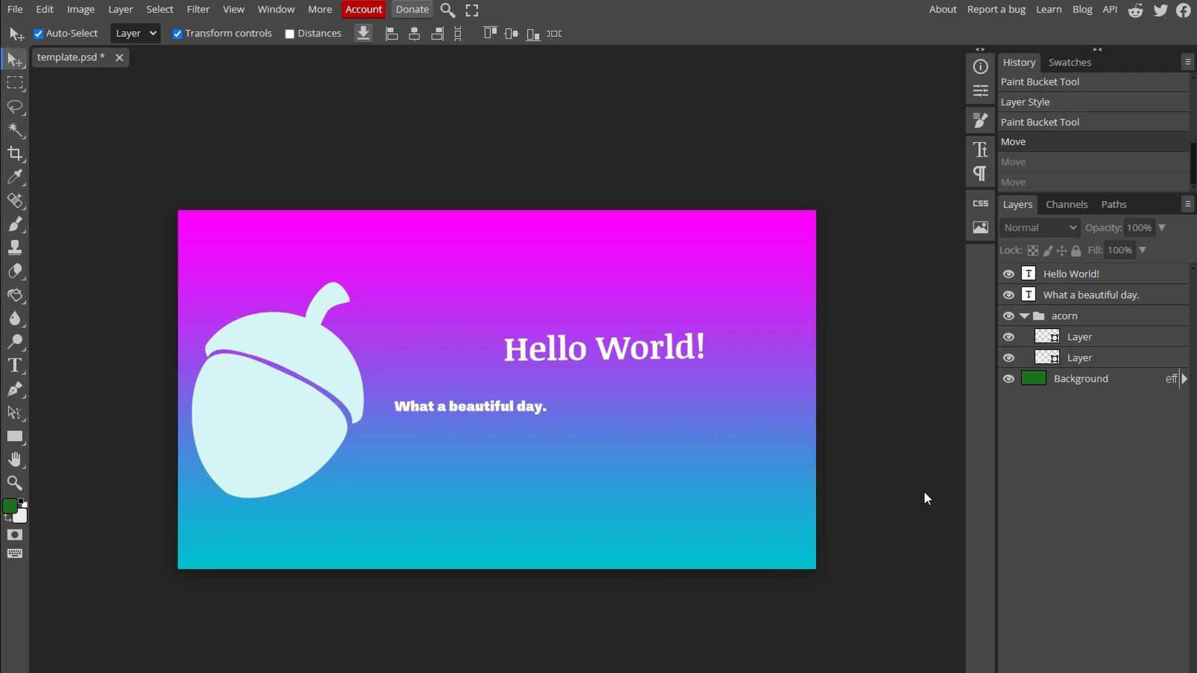
mouse_move(1097, 362)
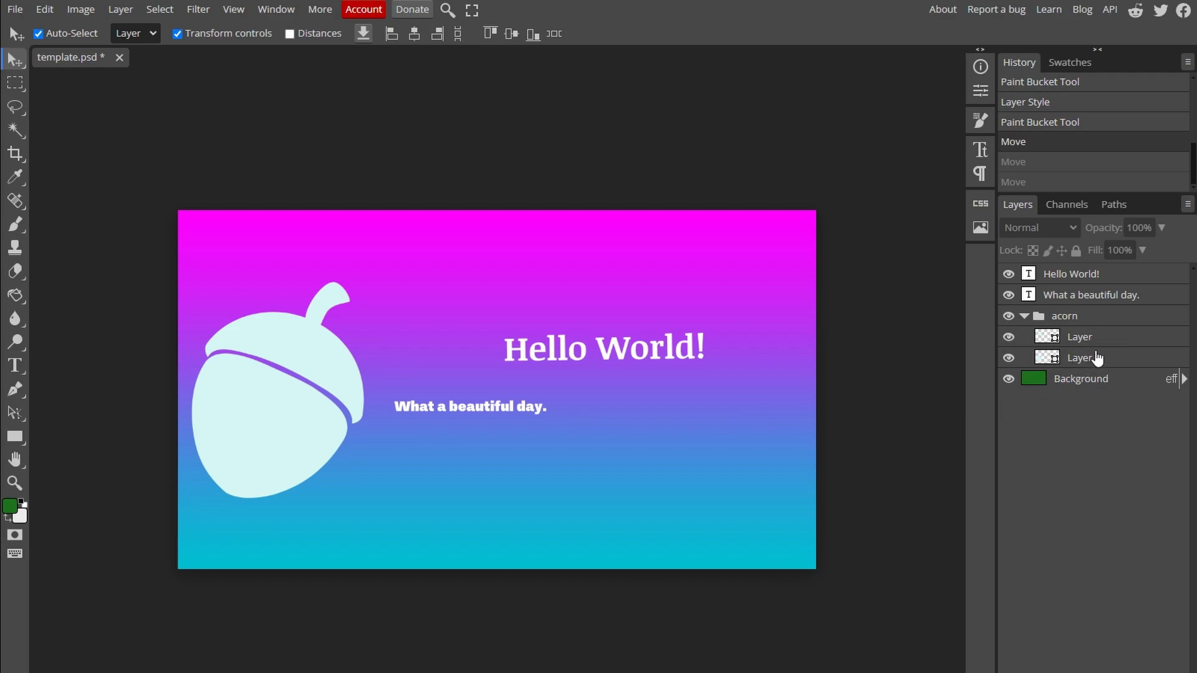
Select the acorn's layers and show the transform bounding box around the acorn
click(1079, 337)
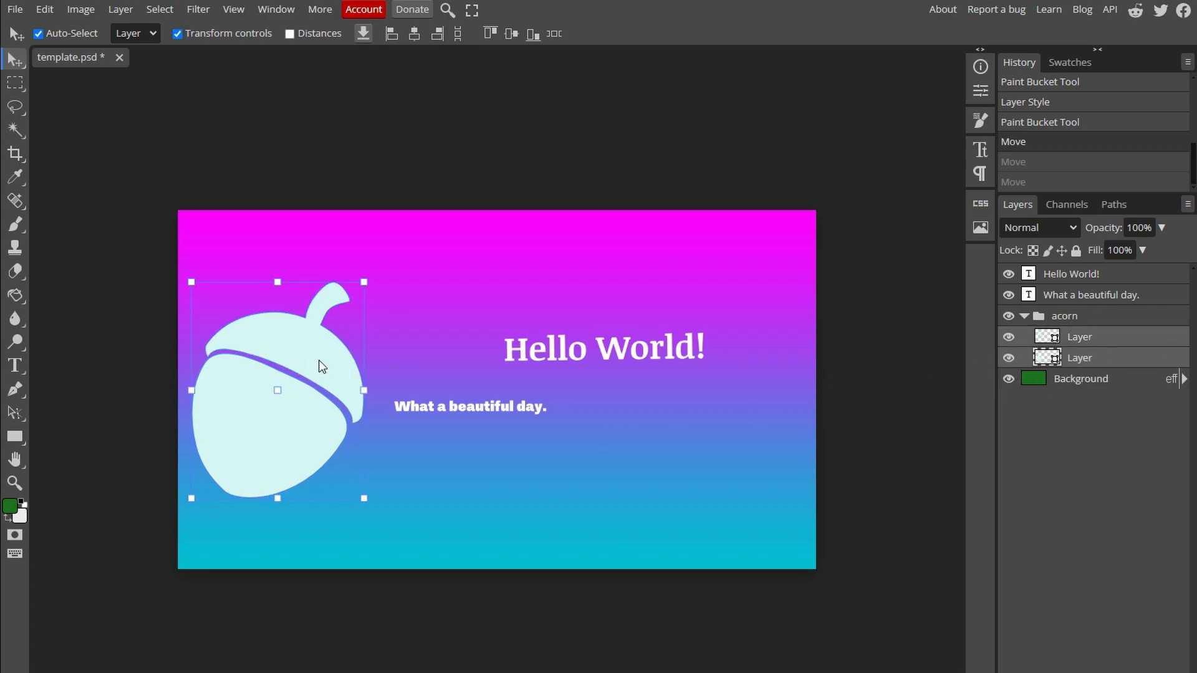
click(180, 33)
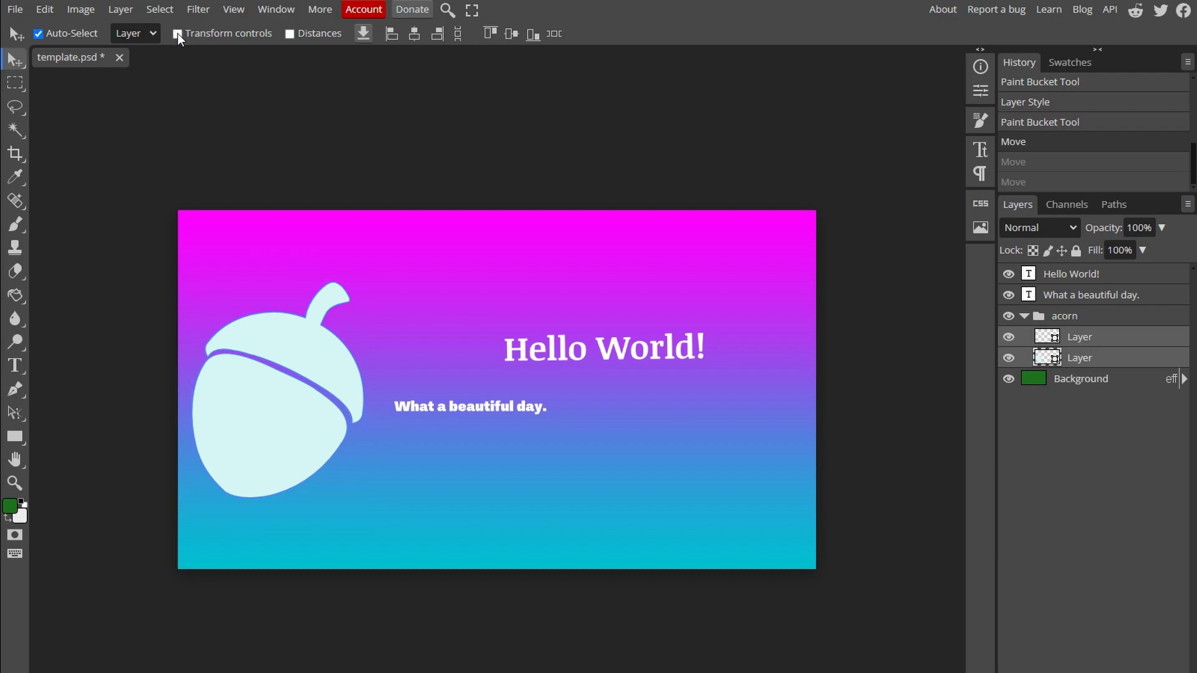
click(178, 32)
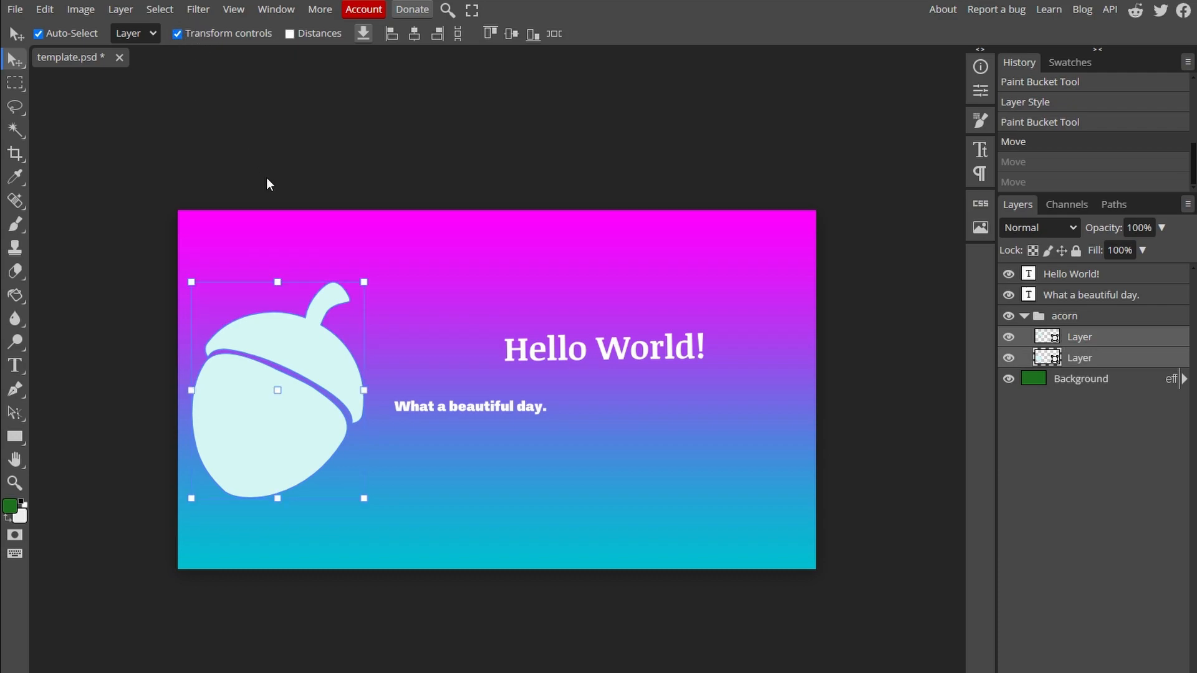
mouse_move(366, 284)
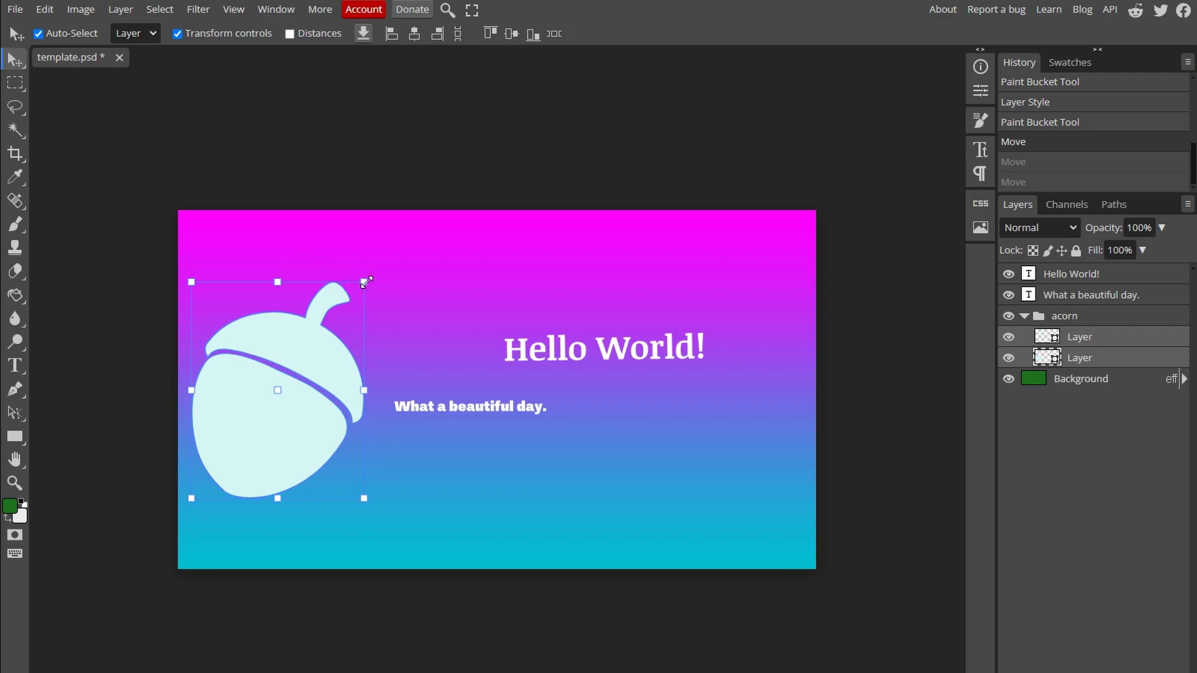
mouse_move(180, 351)
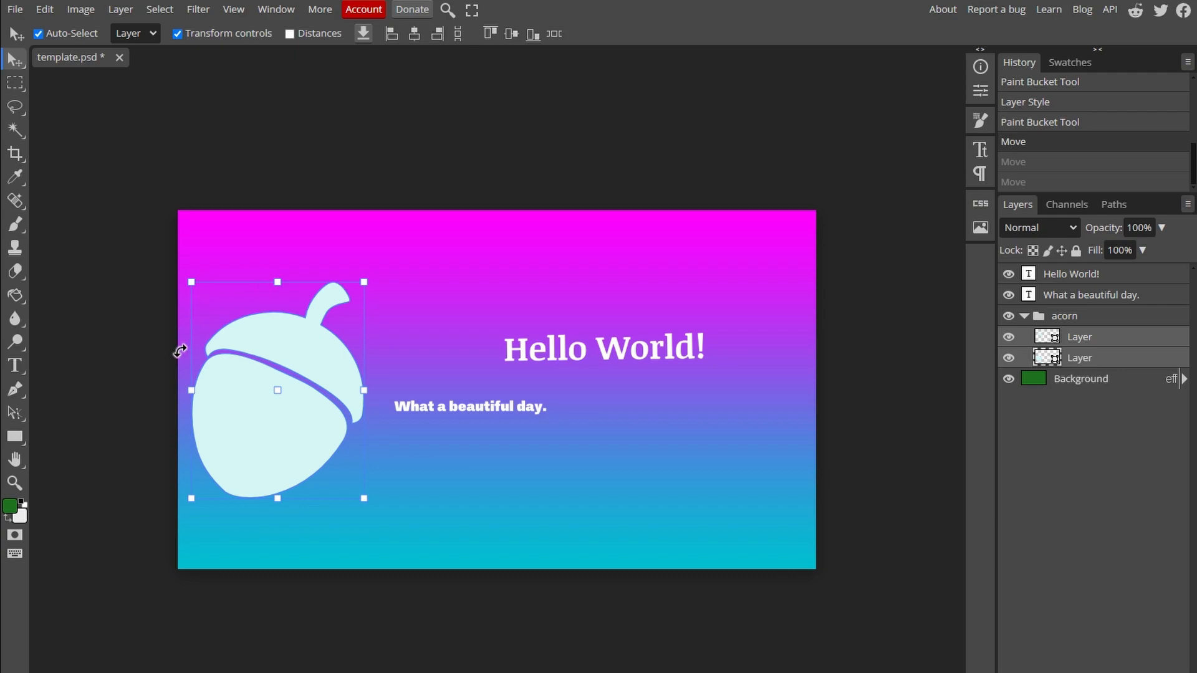
mouse_move(367, 328)
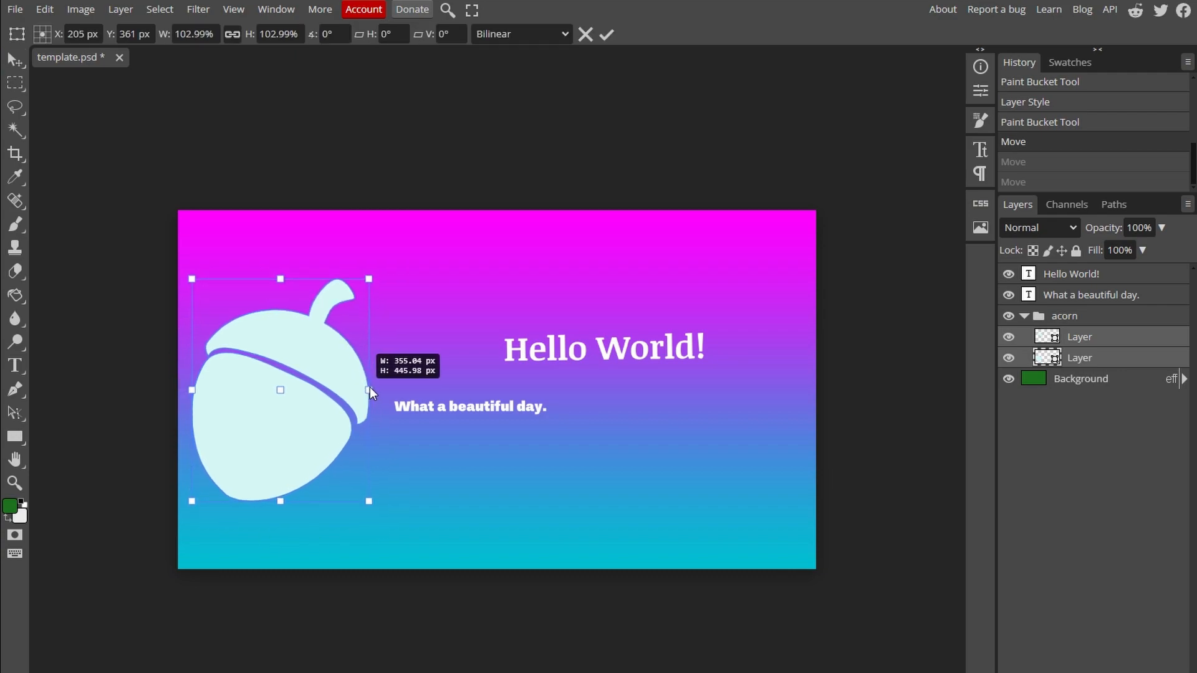
drag(369, 501, 379, 507)
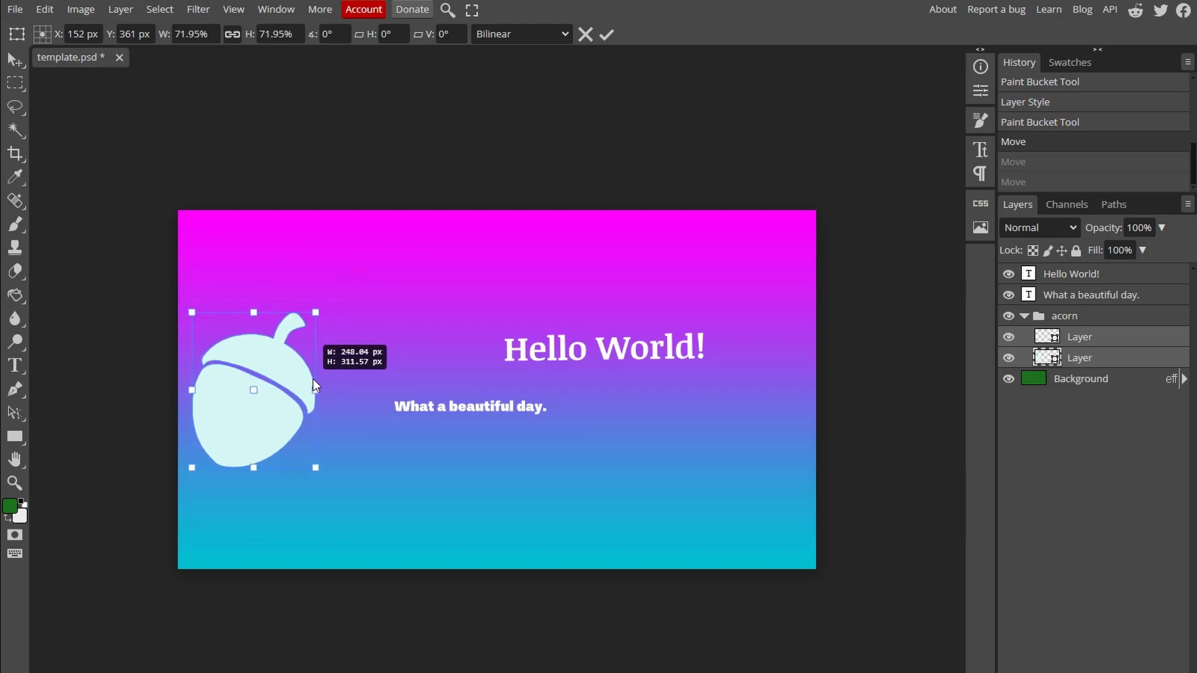
drag(315, 389, 310, 389)
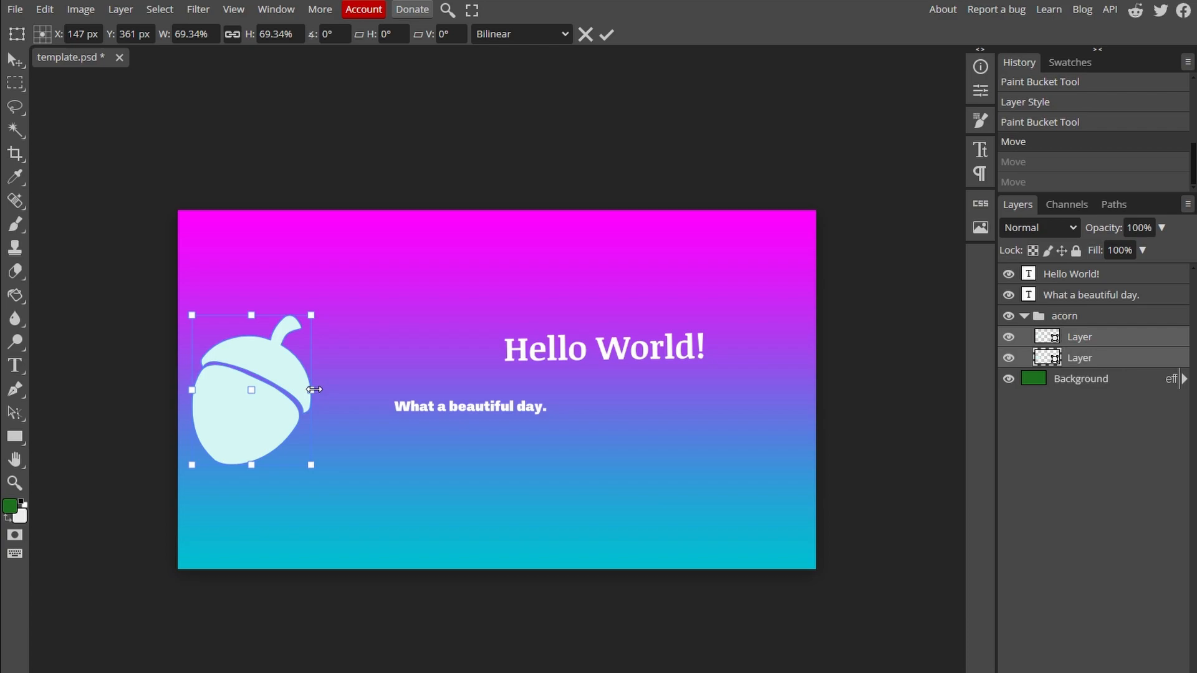
drag(311, 316, 331, 291)
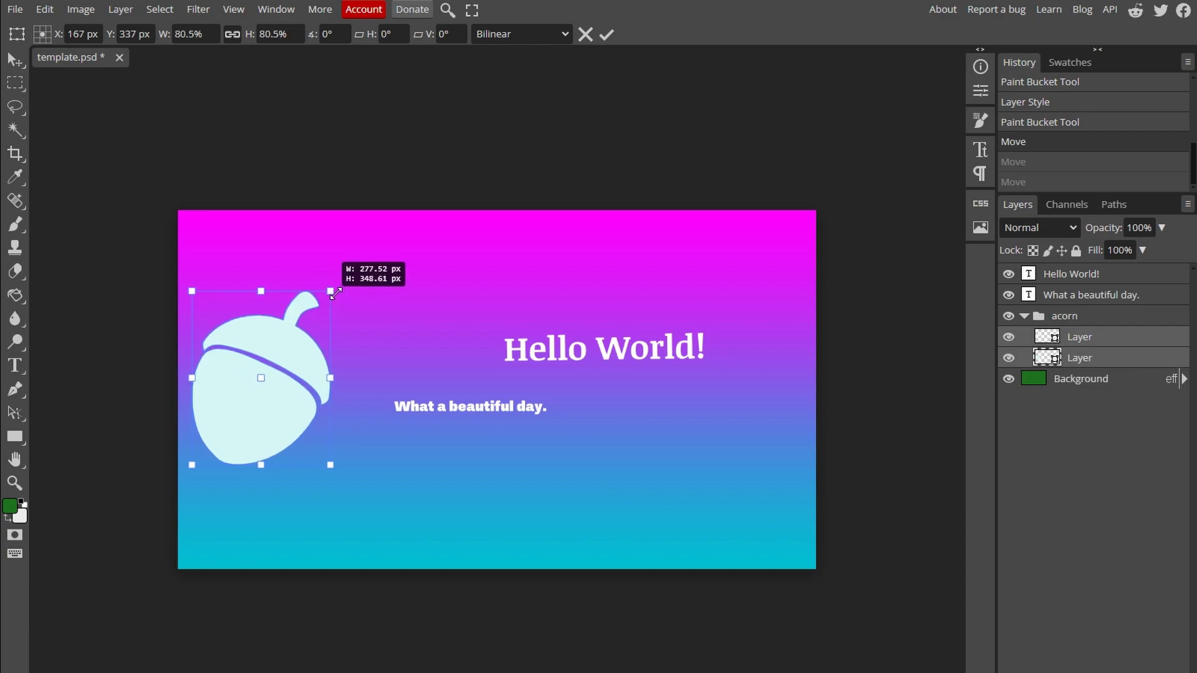
drag(329, 291, 394, 277)
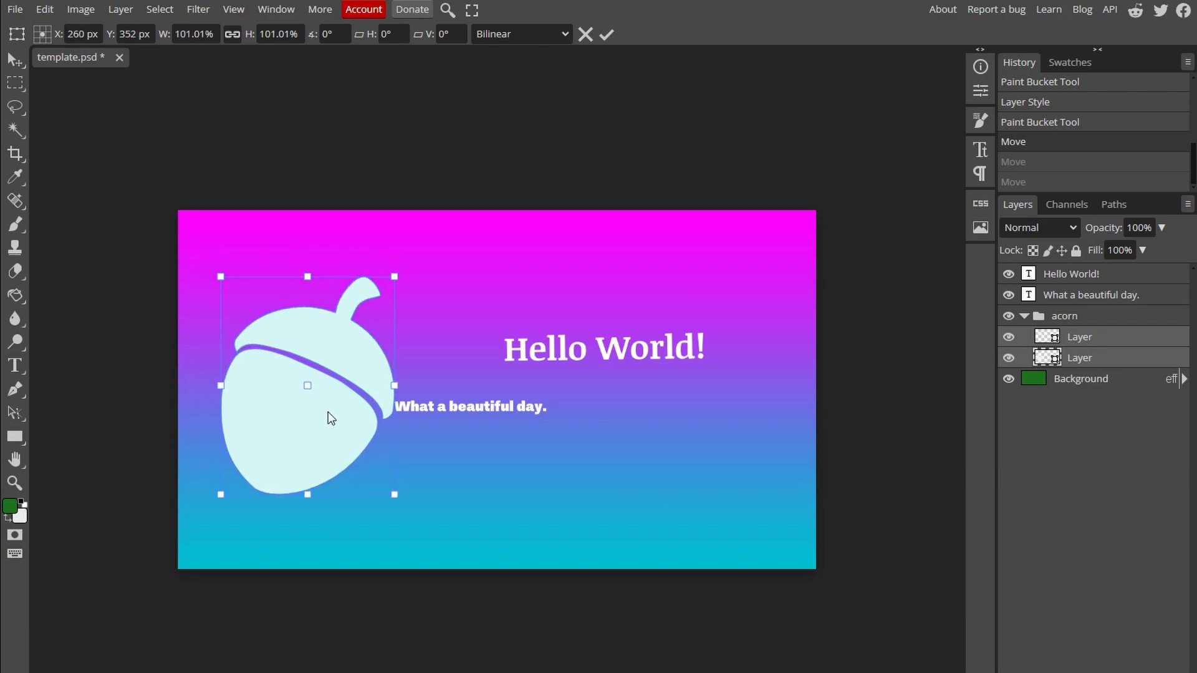
drag(306, 385, 376, 402)
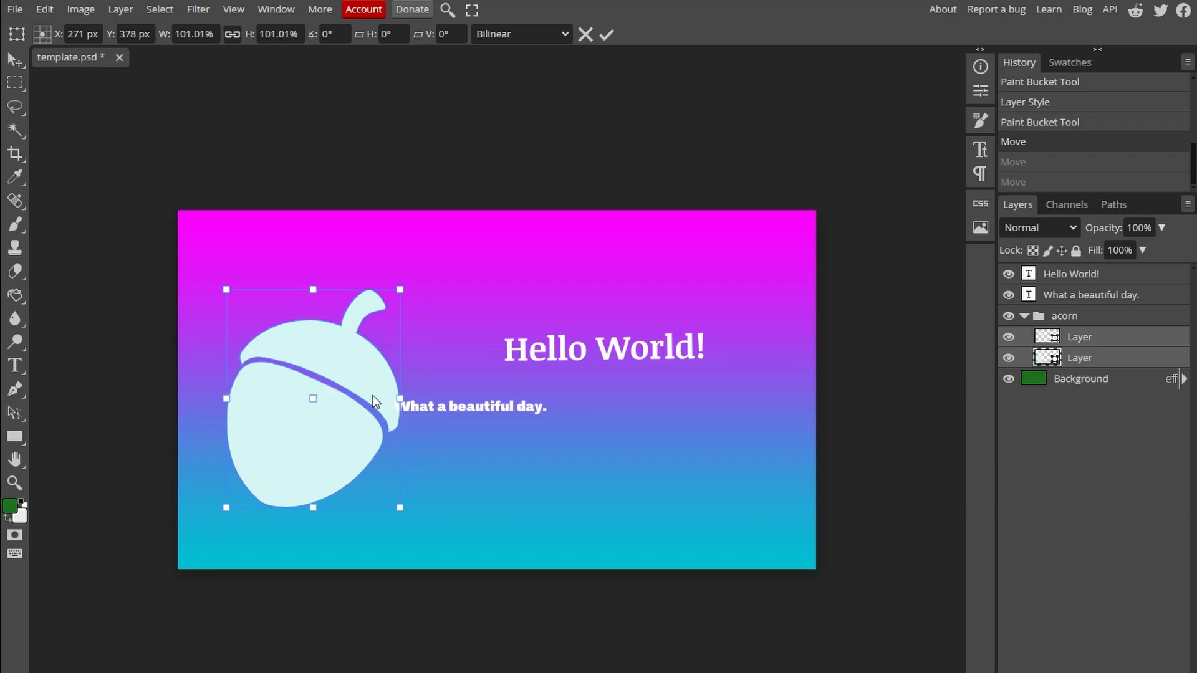
drag(400, 398, 446, 398)
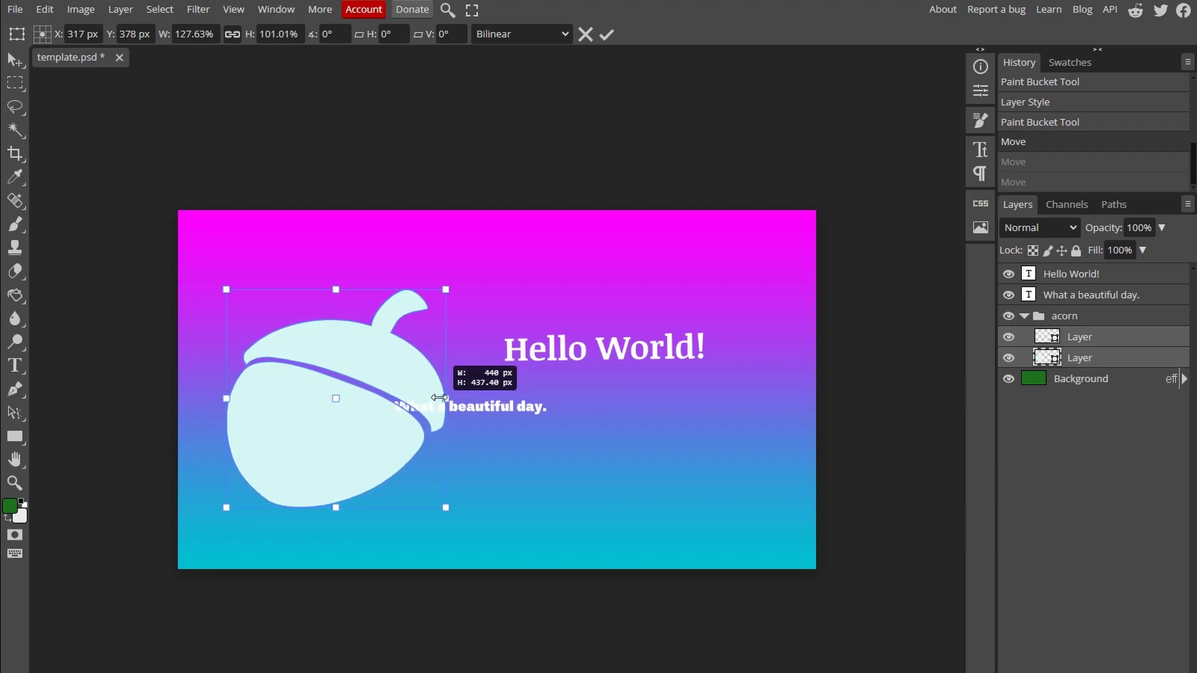
drag(445, 398, 383, 398)
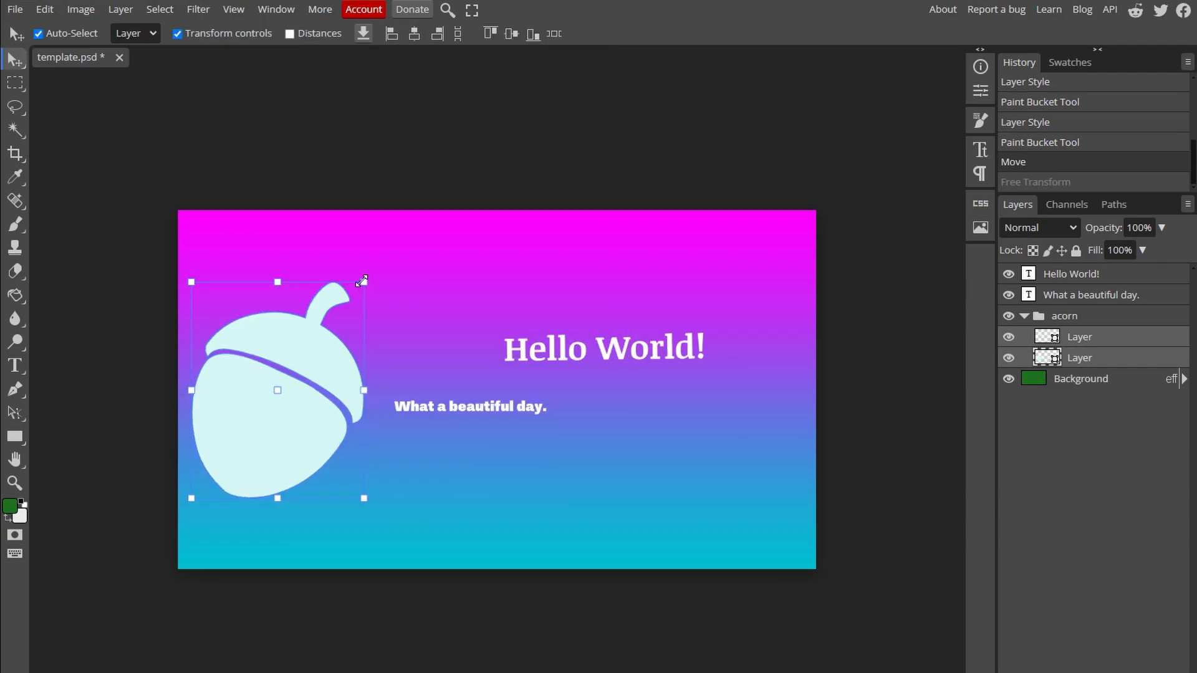
Enlarge the acorn slightly and shift it right so it overlaps the tagline
drag(363, 280, 414, 220)
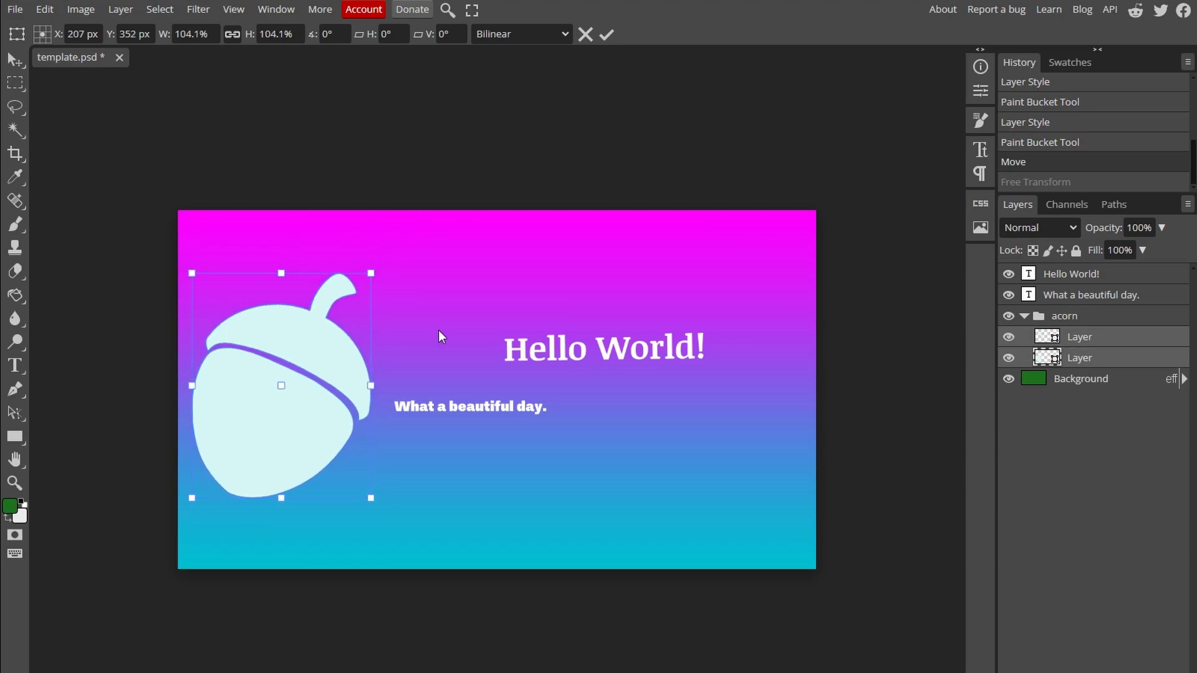
mouse_move(307, 384)
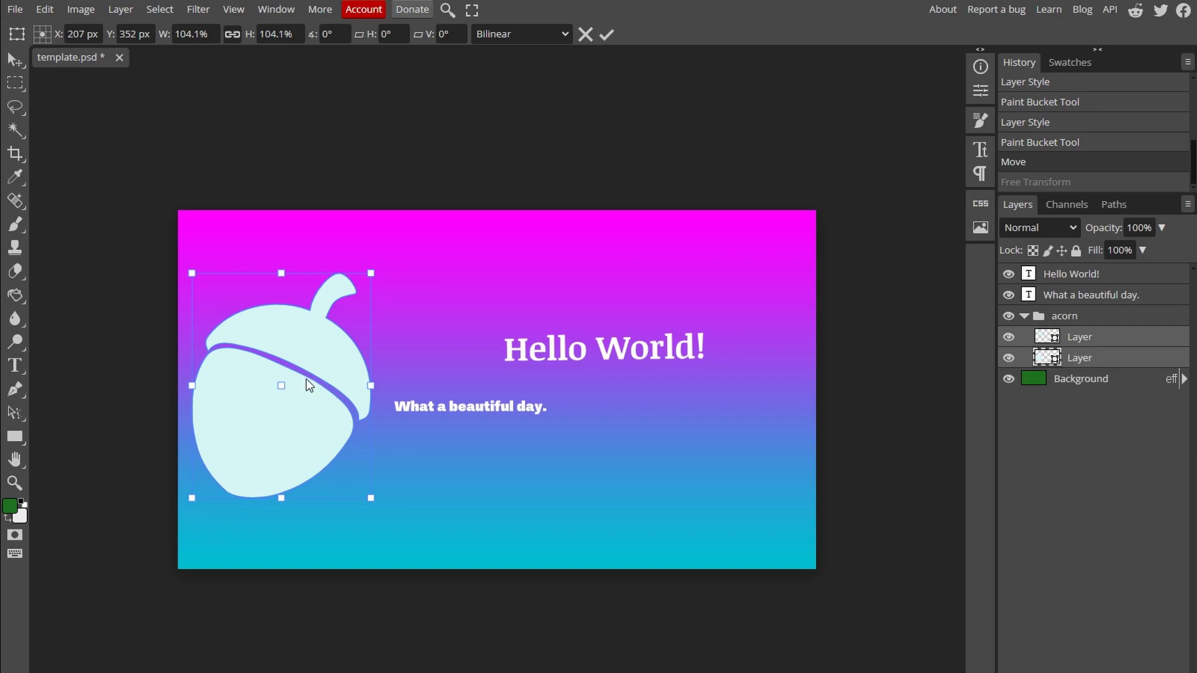
mouse_move(304, 384)
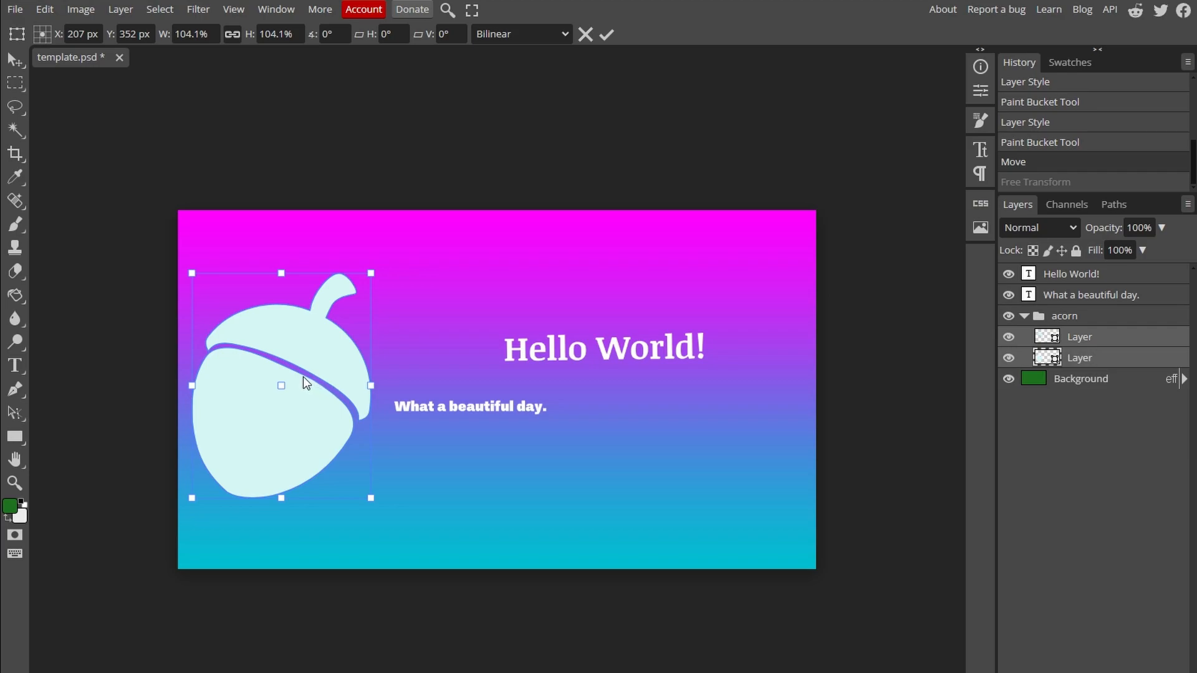
drag(280, 386, 332, 389)
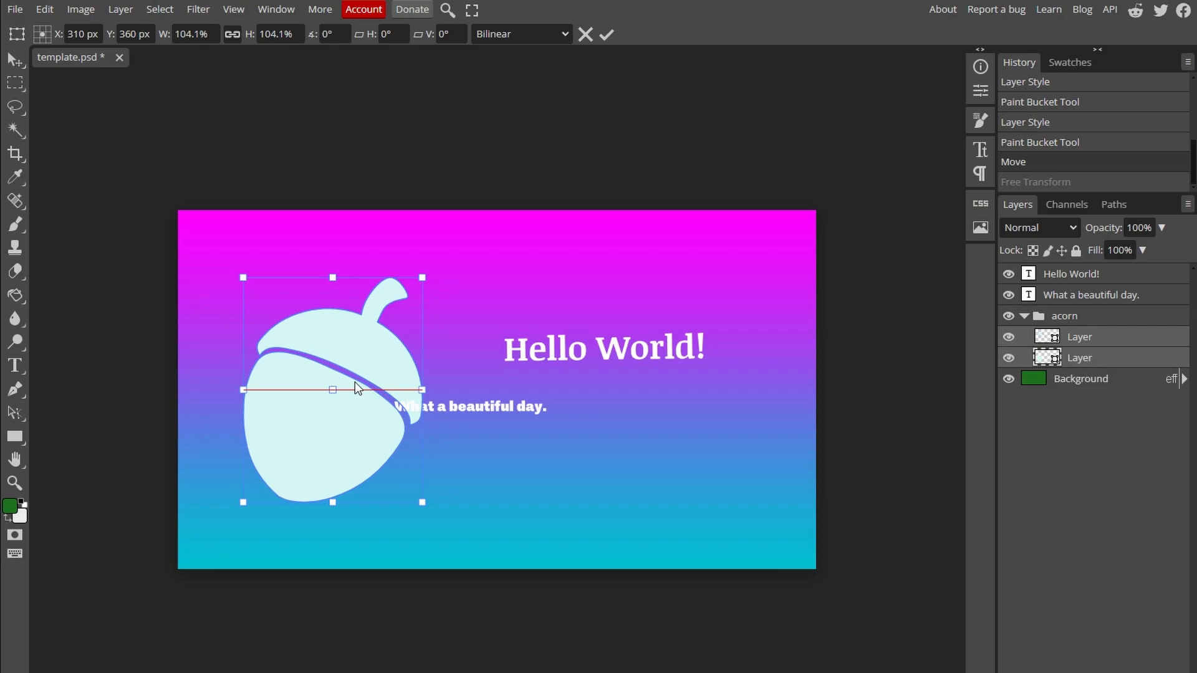
drag(357, 389, 352, 396)
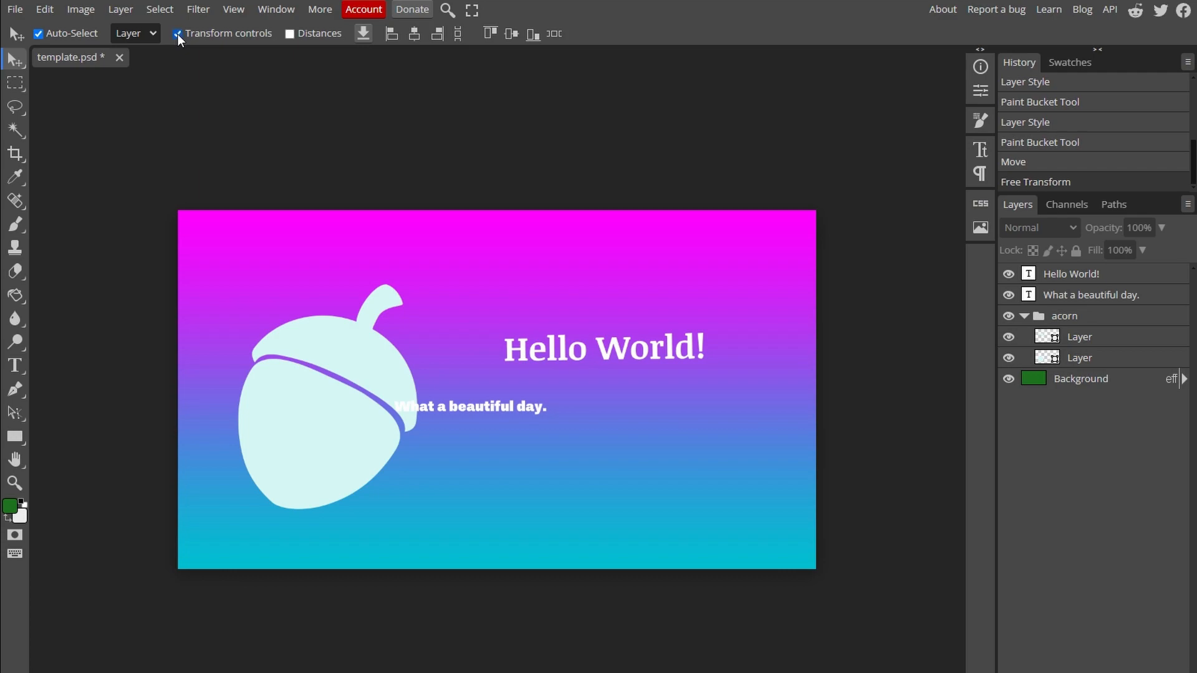
Commit the Free Transform so the enlarged, repositioned acorn is applied
click(179, 33)
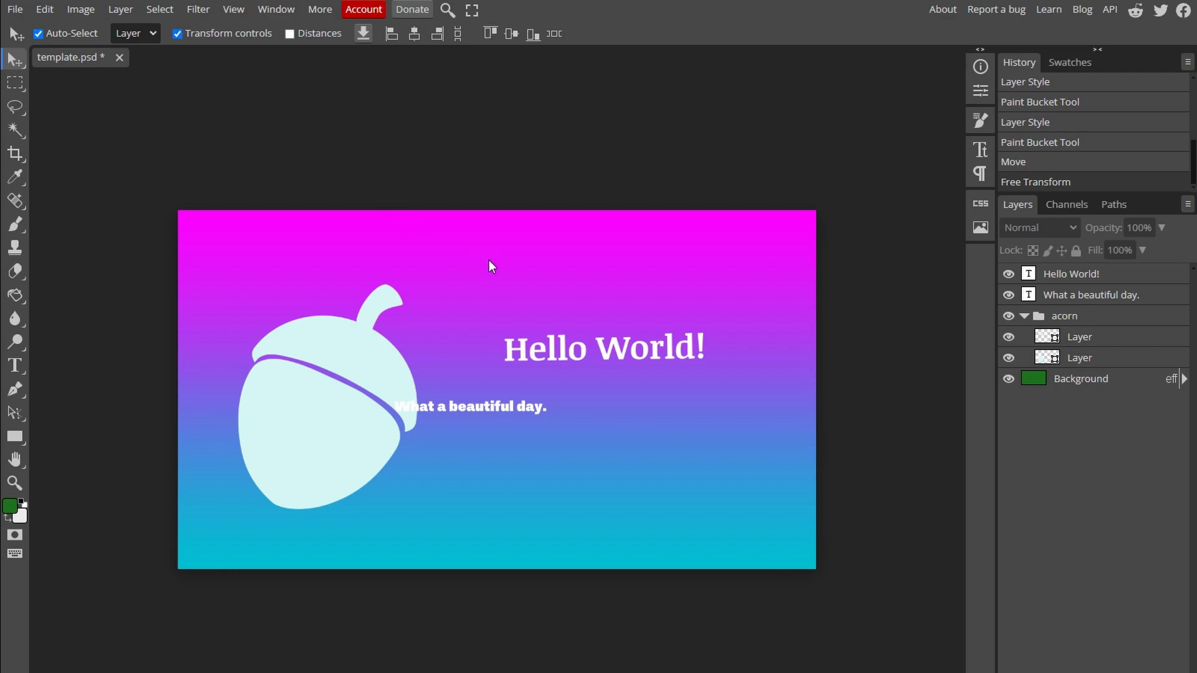
mouse_move(368, 365)
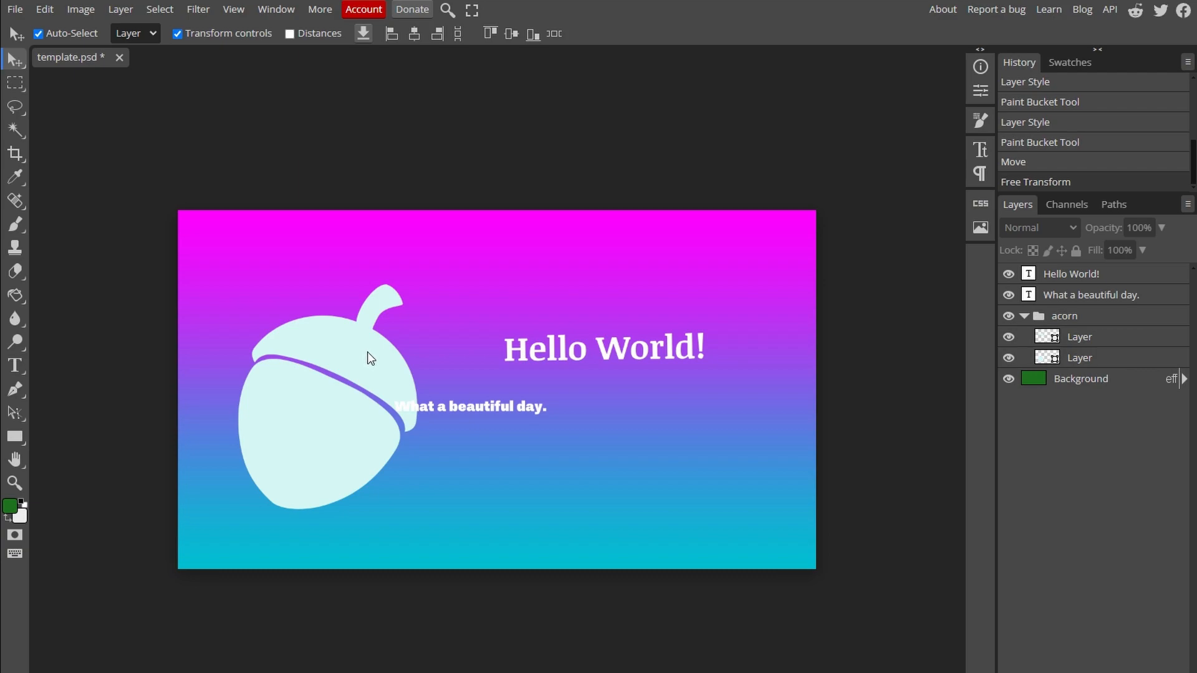
mouse_move(359, 352)
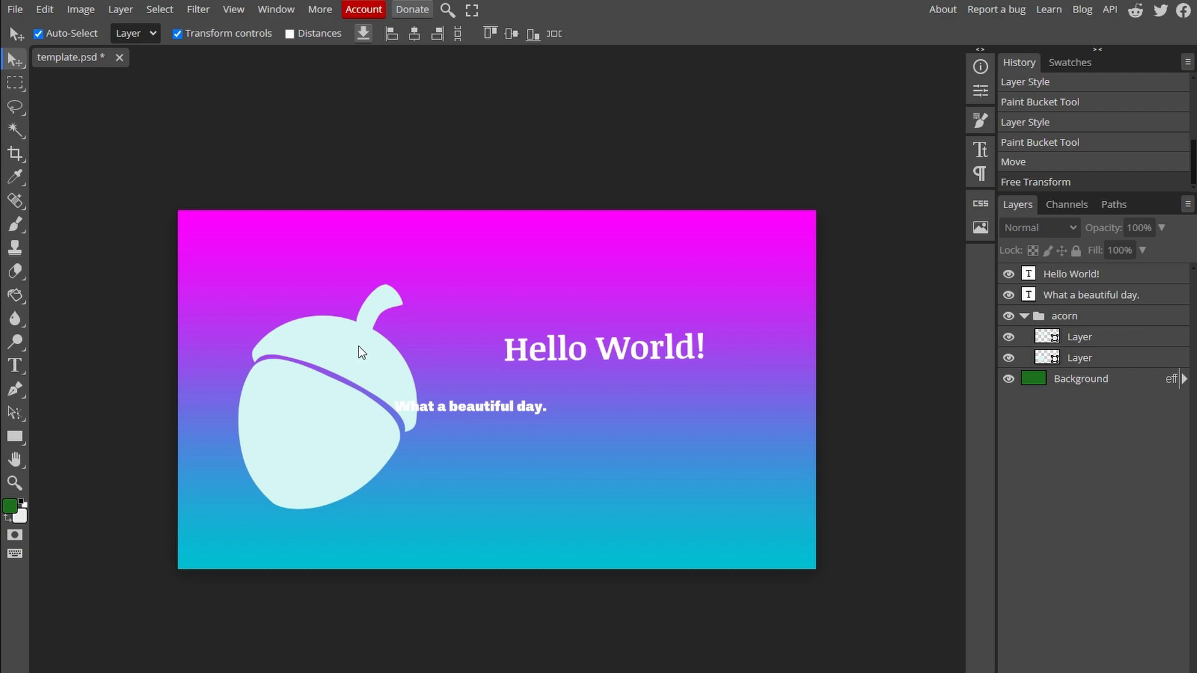